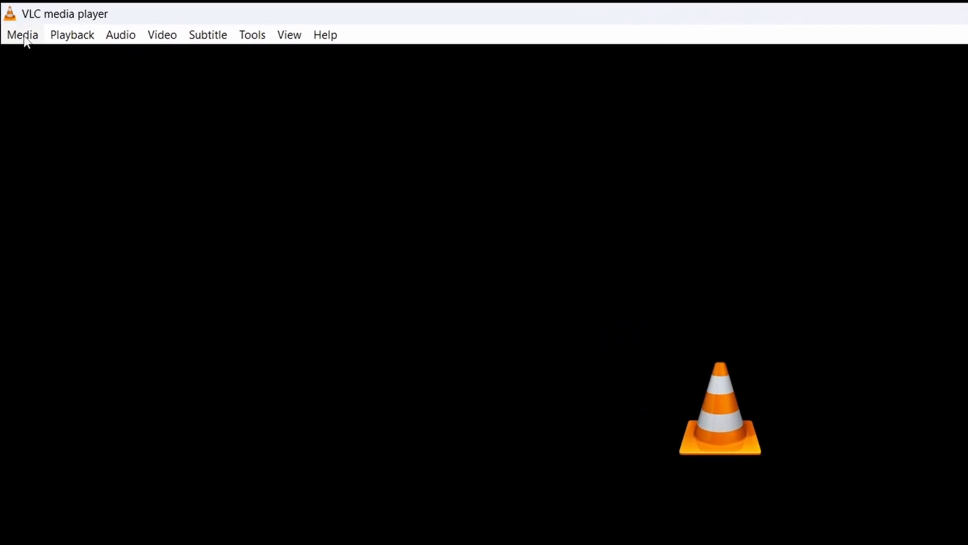
Reach the Convert / Save option from VLC's Media menu
left_click(22, 34)
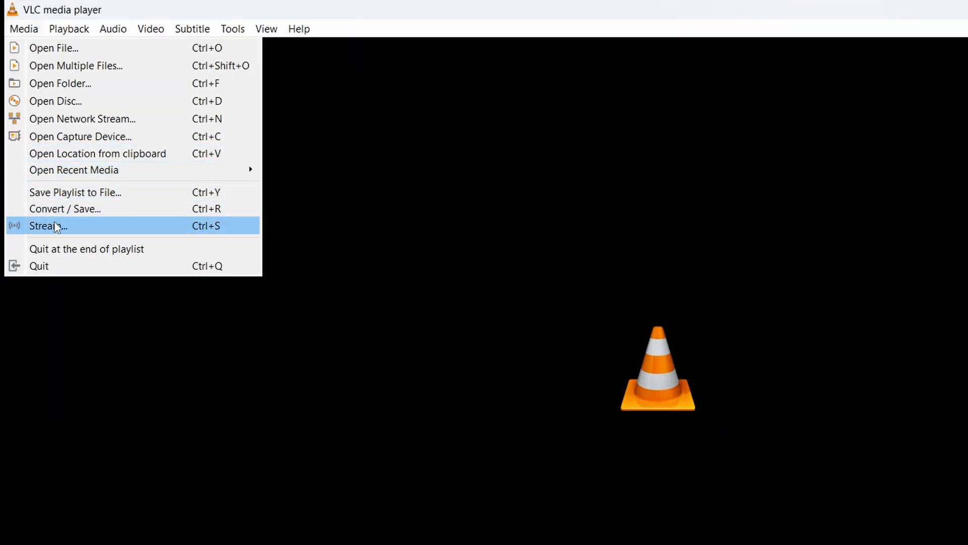
mouse_move(73, 209)
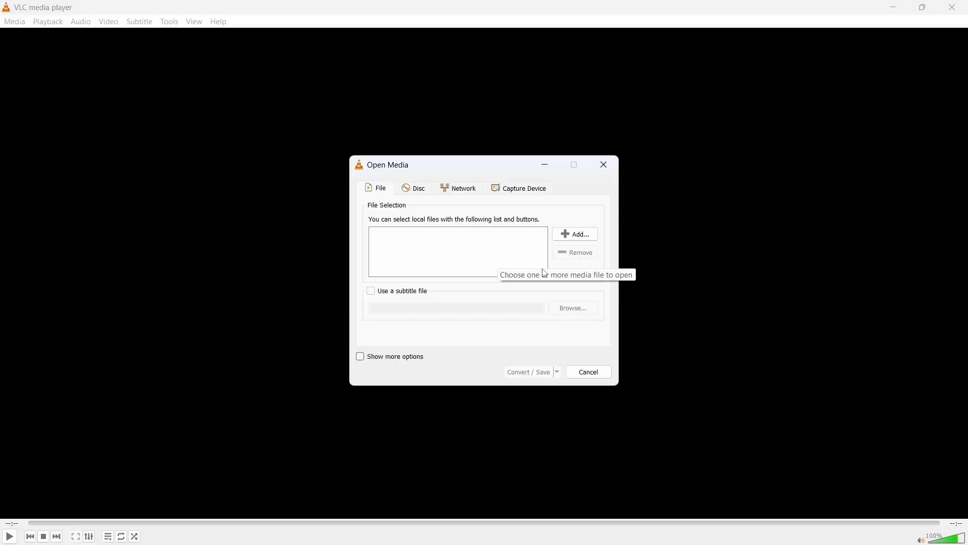
mouse_move(544, 273)
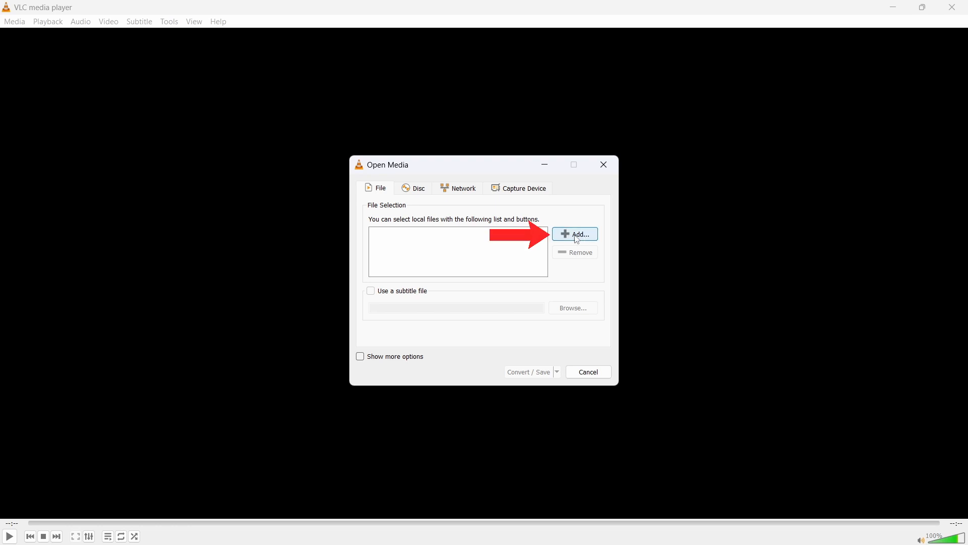
Add Untitled.mov from the gboard folder as the source and continue to conversion settings
left_click(574, 234)
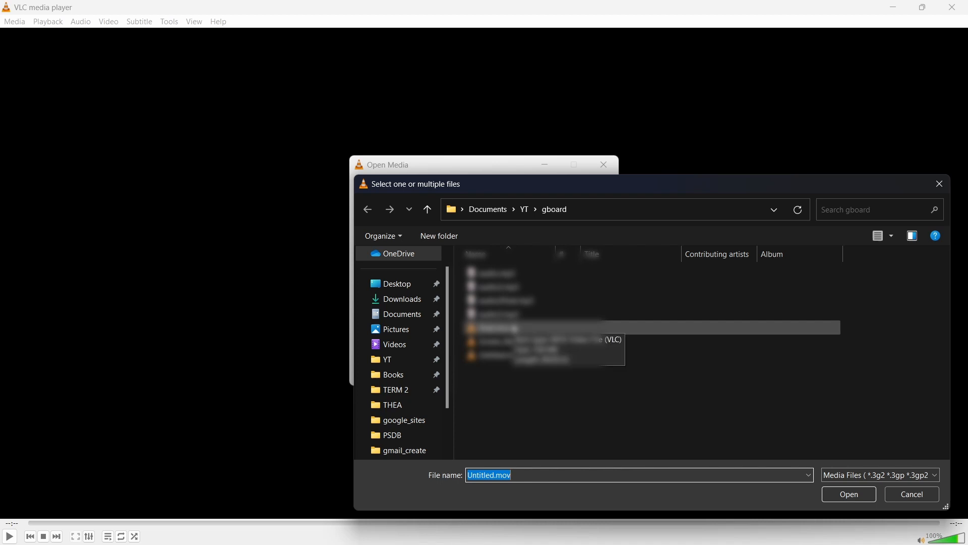
left_click(848, 493)
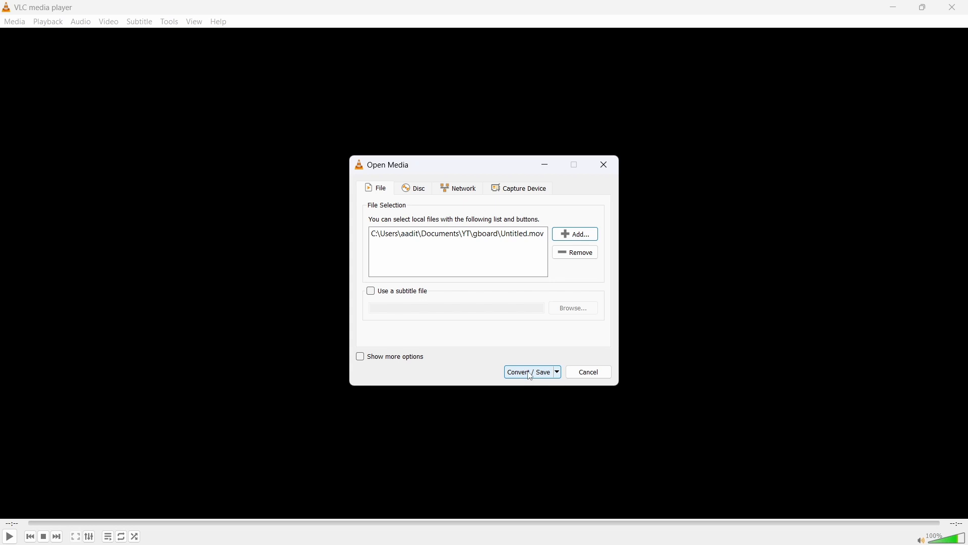
left_click(527, 372)
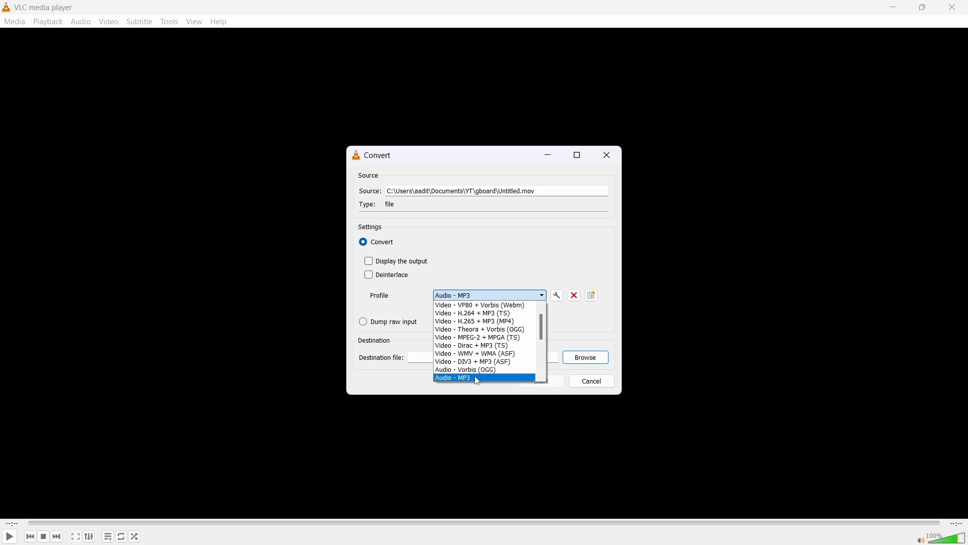
Choose Audio - MP3 as the conversion profile
left_click(453, 378)
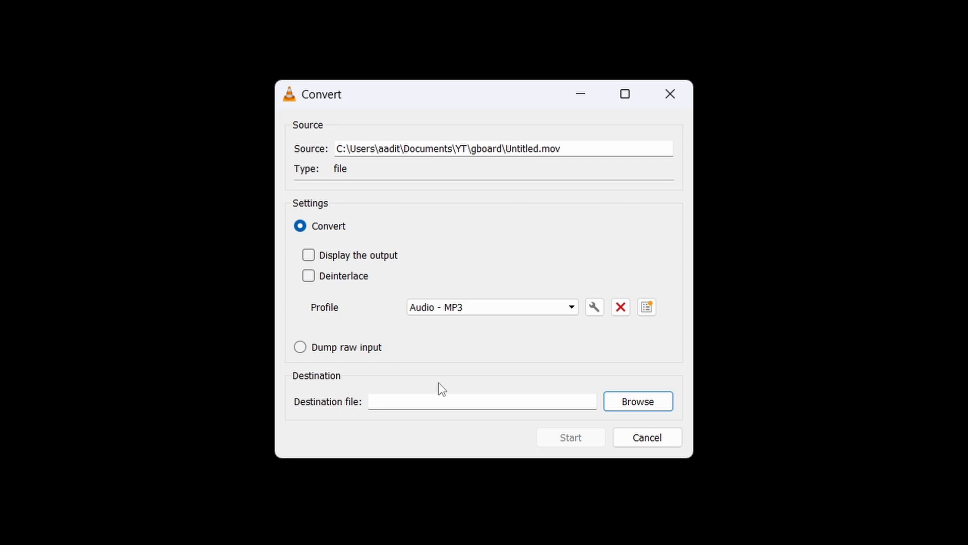
mouse_move(677, 403)
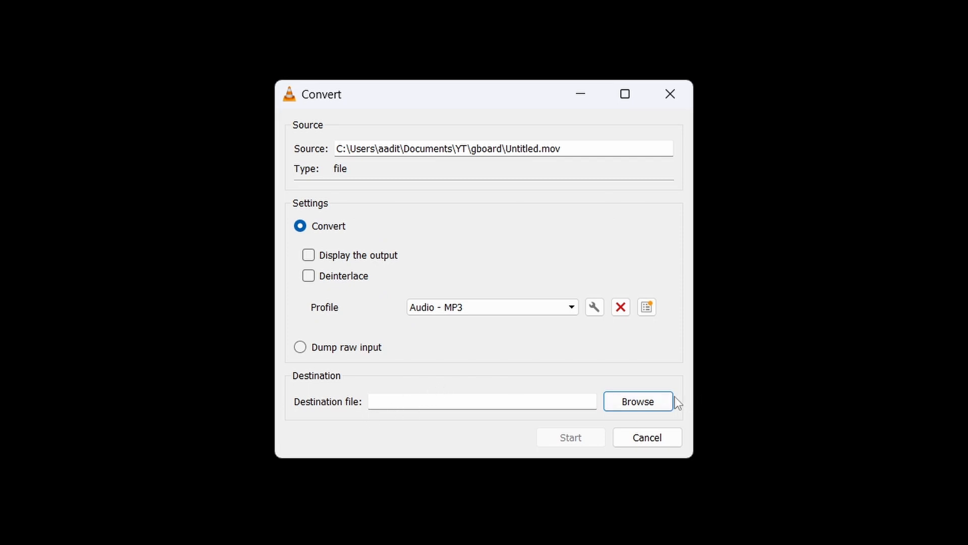
Set the destination file to extractedaudio.mp3 in the gboard folder
left_click(637, 401)
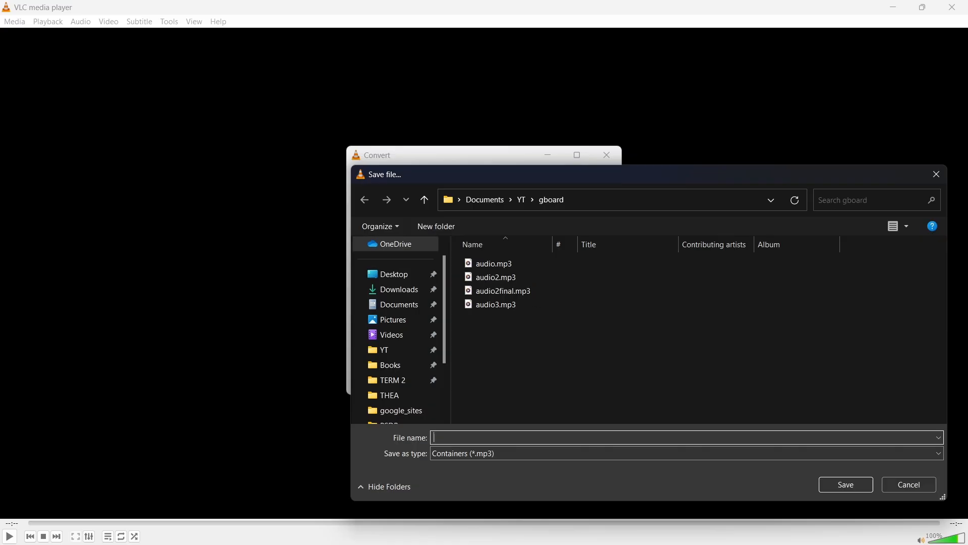
type("extractedaudio")
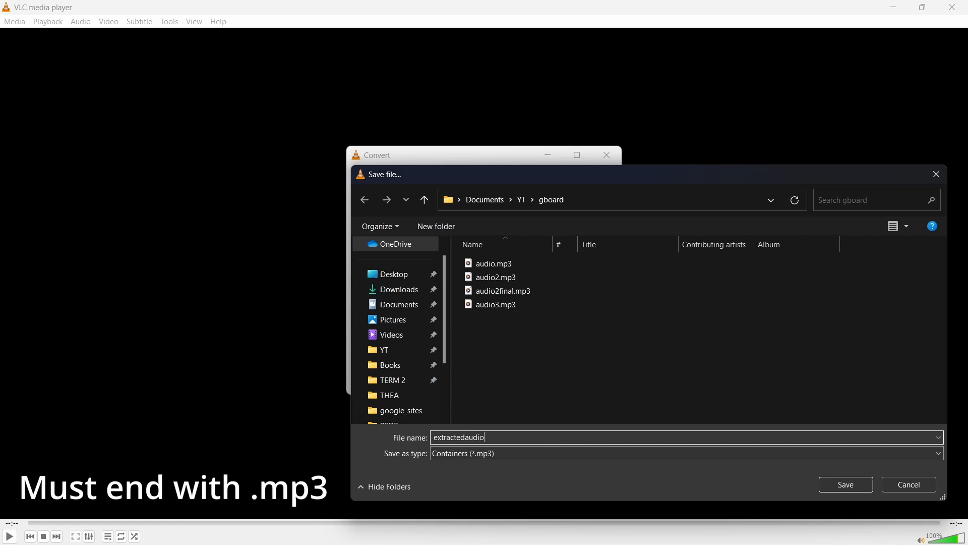
type(".mp3")
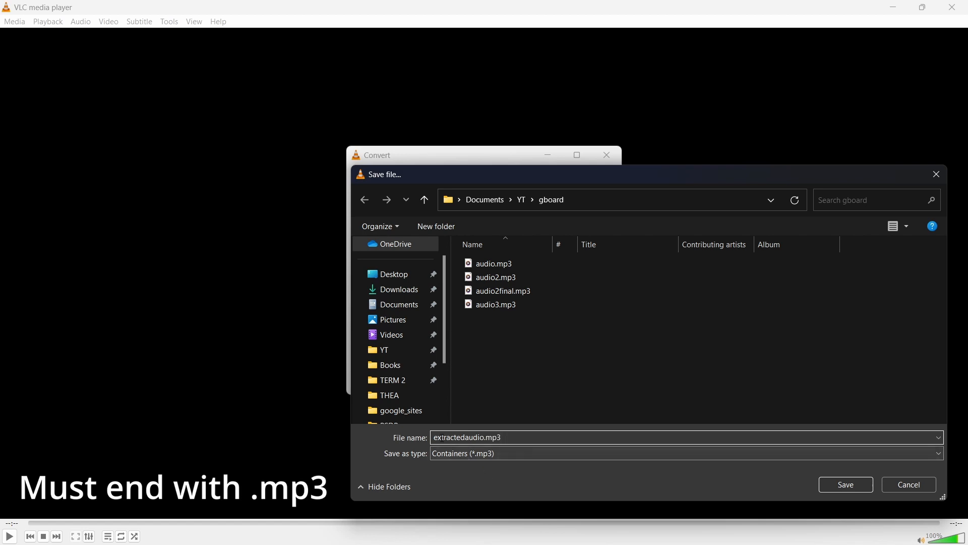
left_click(519, 437)
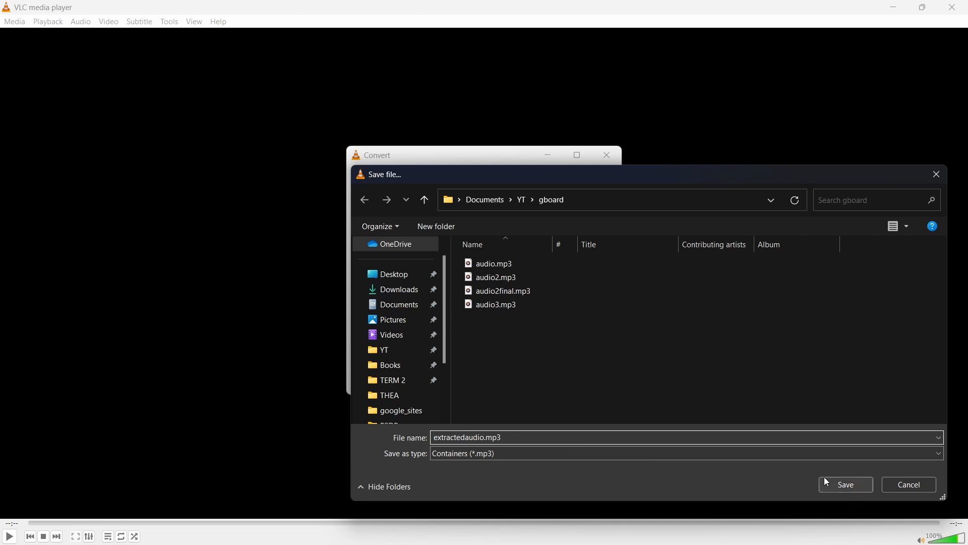
left_click(844, 484)
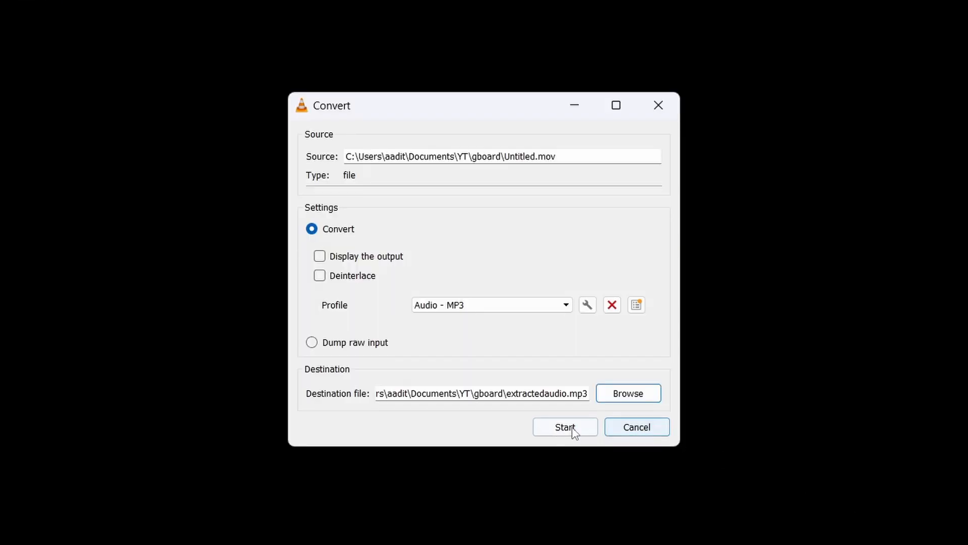
Start converting Untitled.mov into MP3 audio
left_click(564, 426)
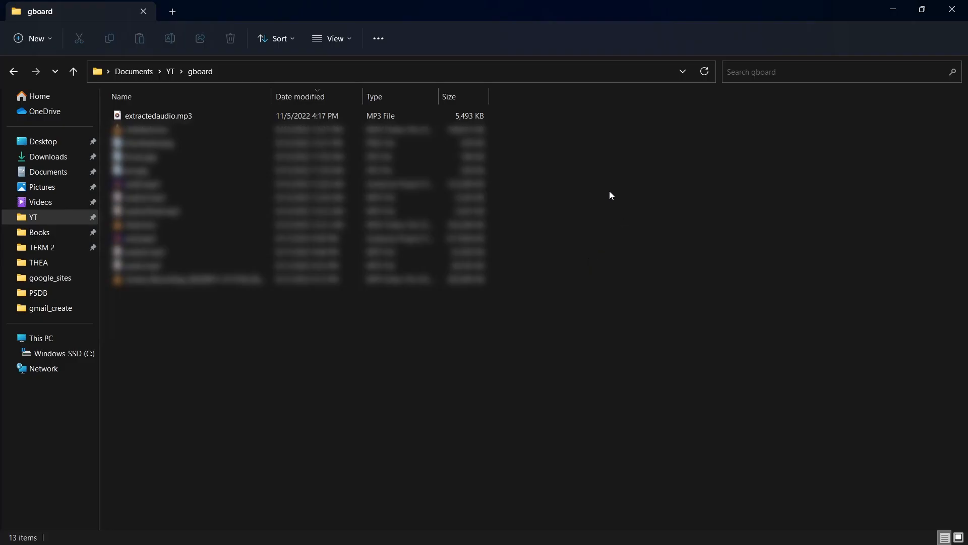
mouse_move(489, 119)
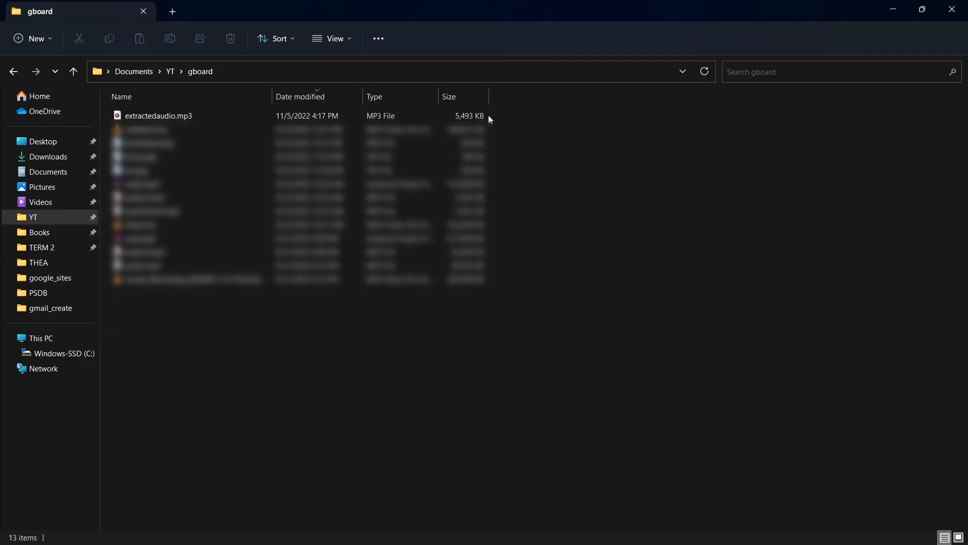
mouse_move(494, 119)
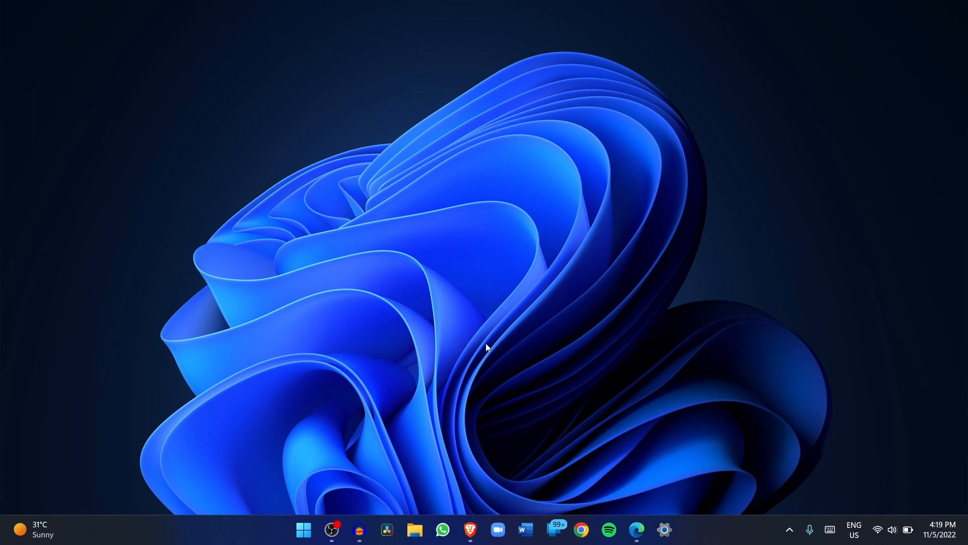
mouse_move(169, 339)
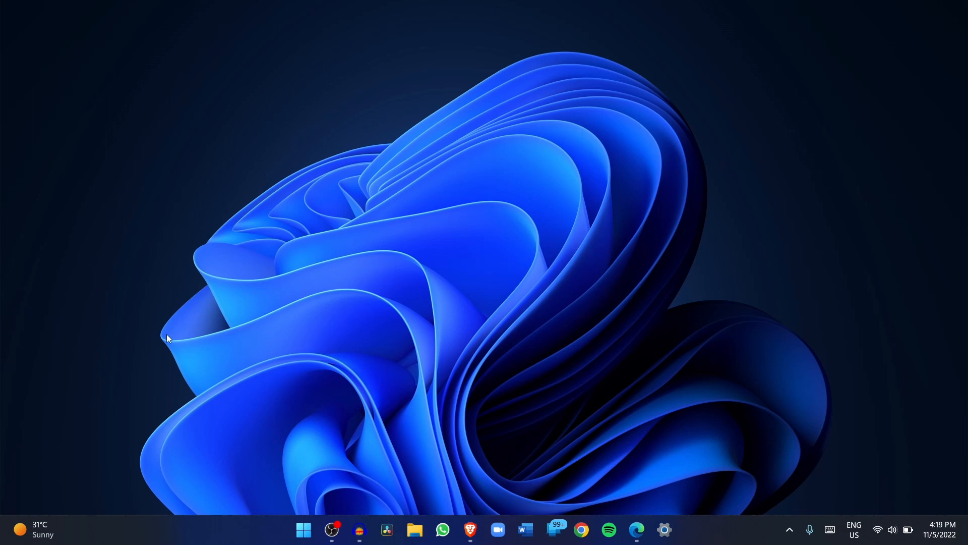